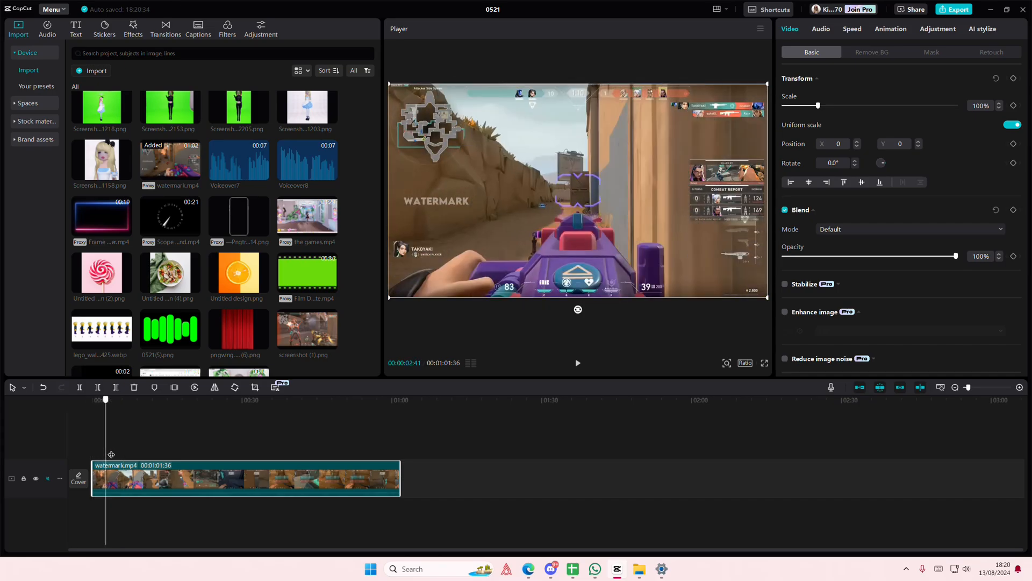
Return to the start and select the watermark.mp4 gameplay clip for duplication
drag(105, 400, 116, 400)
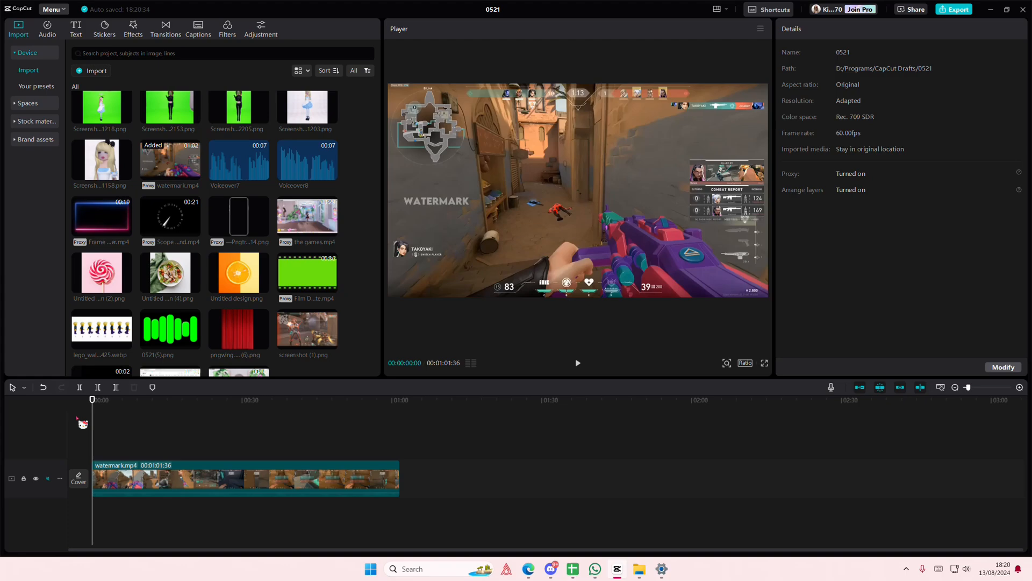
click(243, 480)
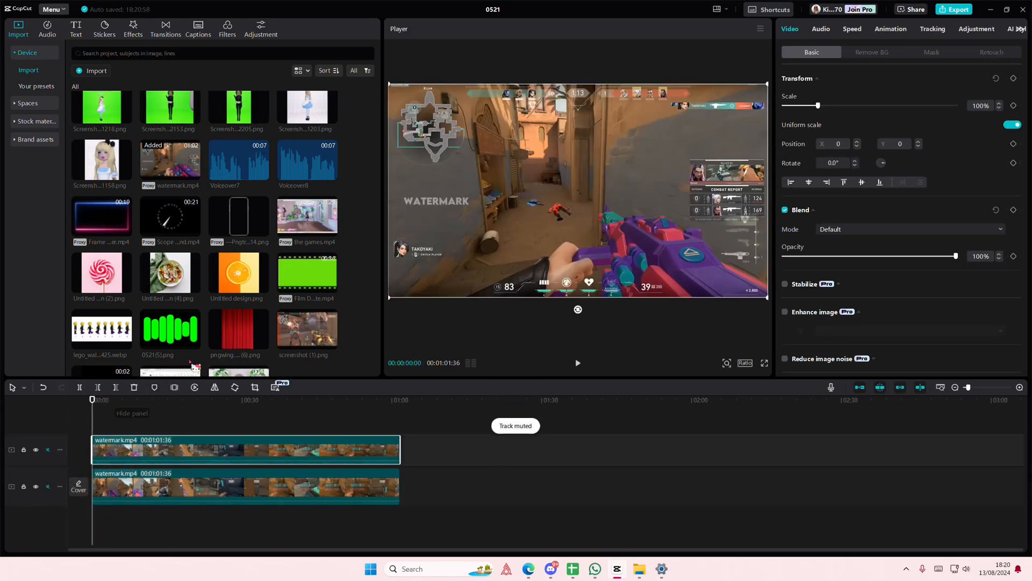
Apply a Rectangle mask to the top clip and position it over the WATERMARK text
click(932, 52)
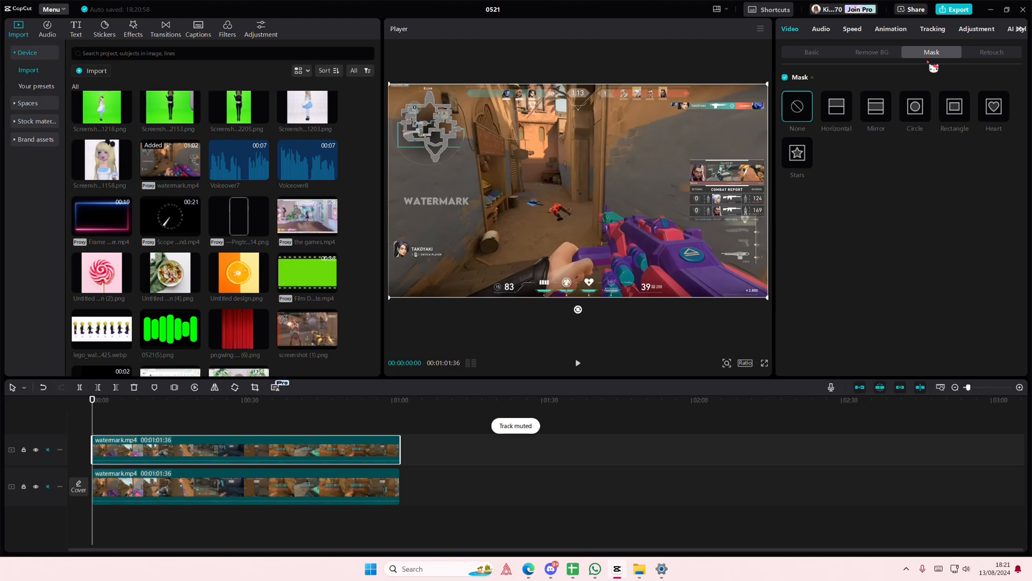
click(955, 106)
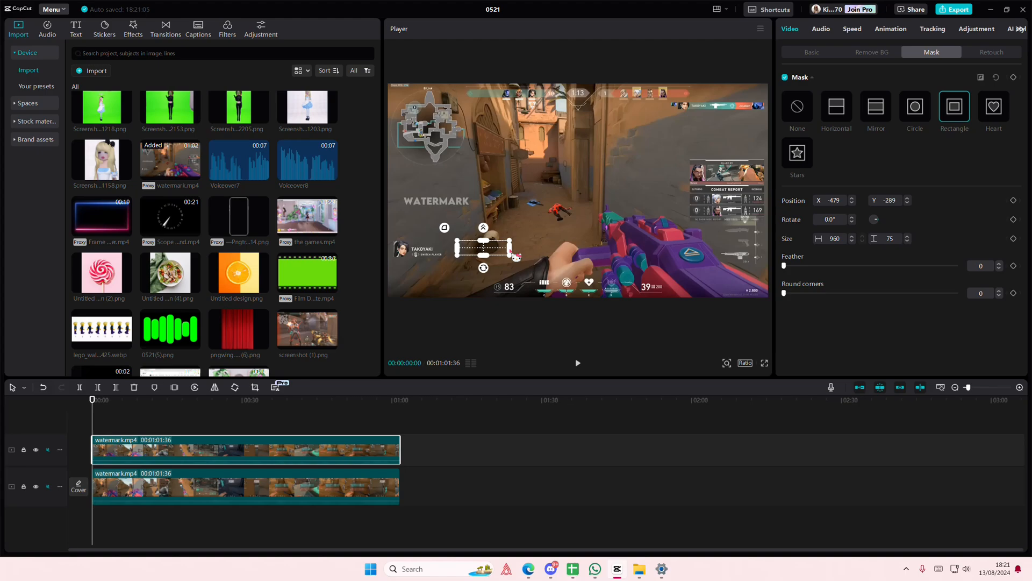
drag(484, 248, 437, 183)
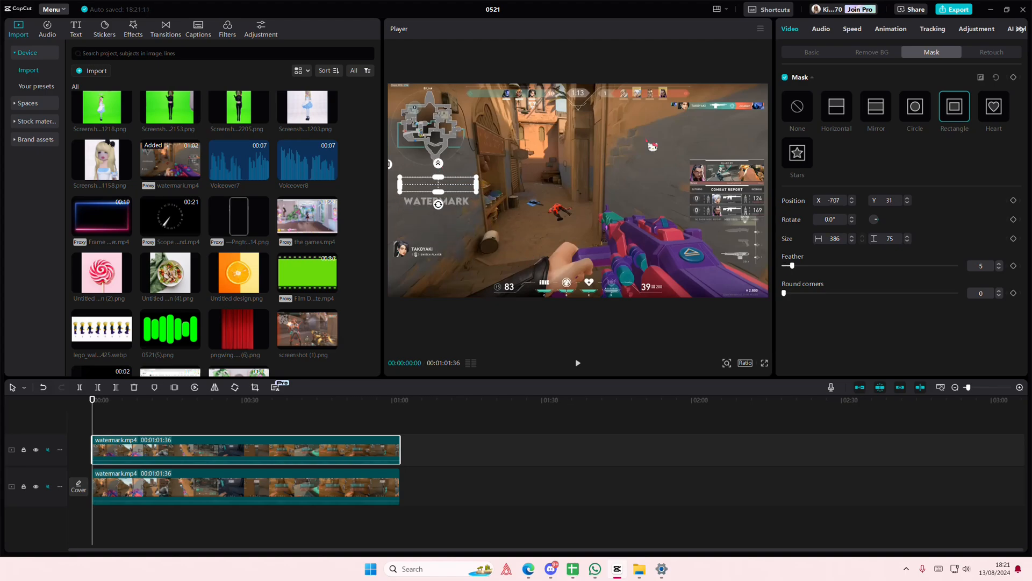
click(811, 52)
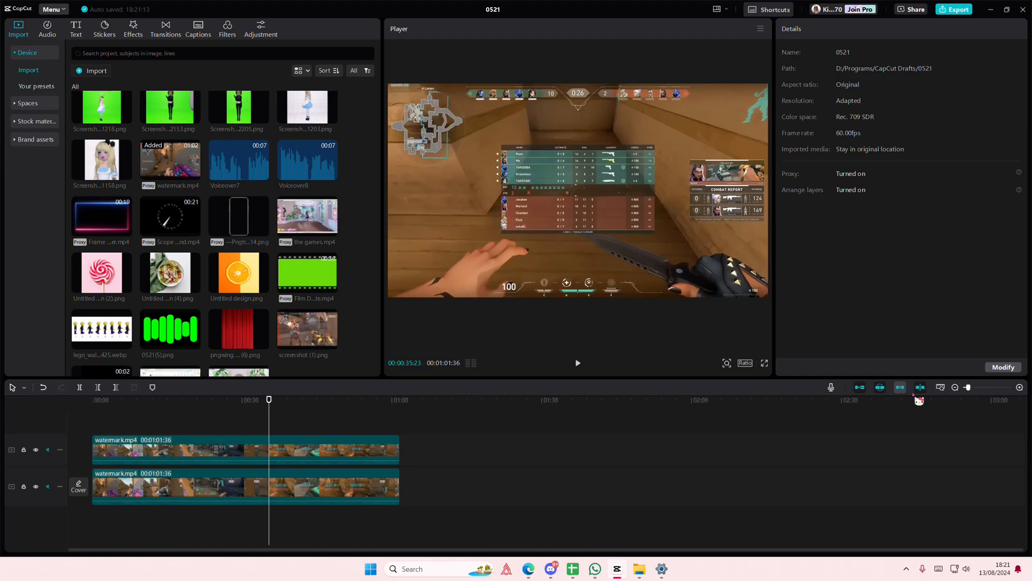
click(176, 399)
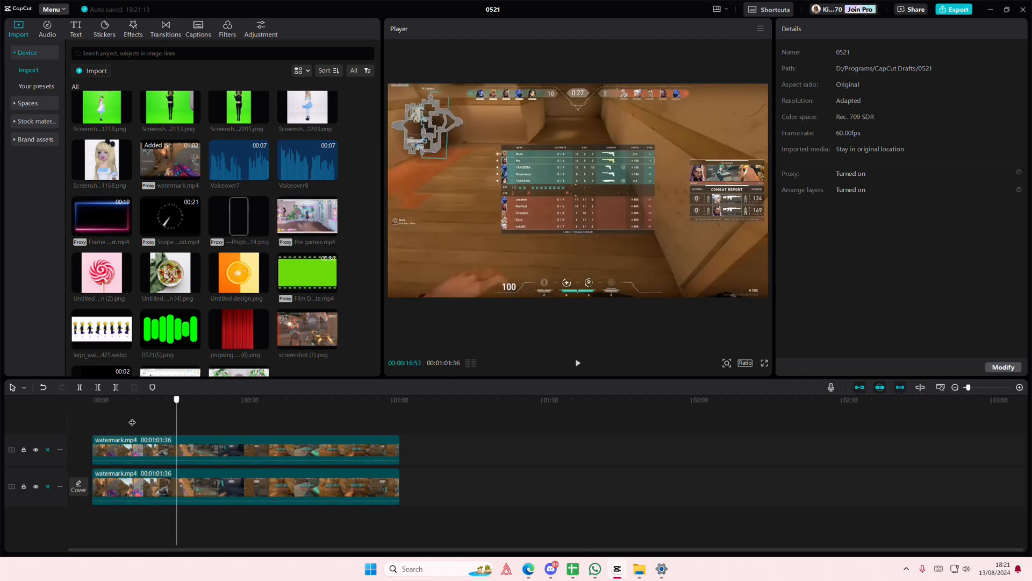
click(577, 363)
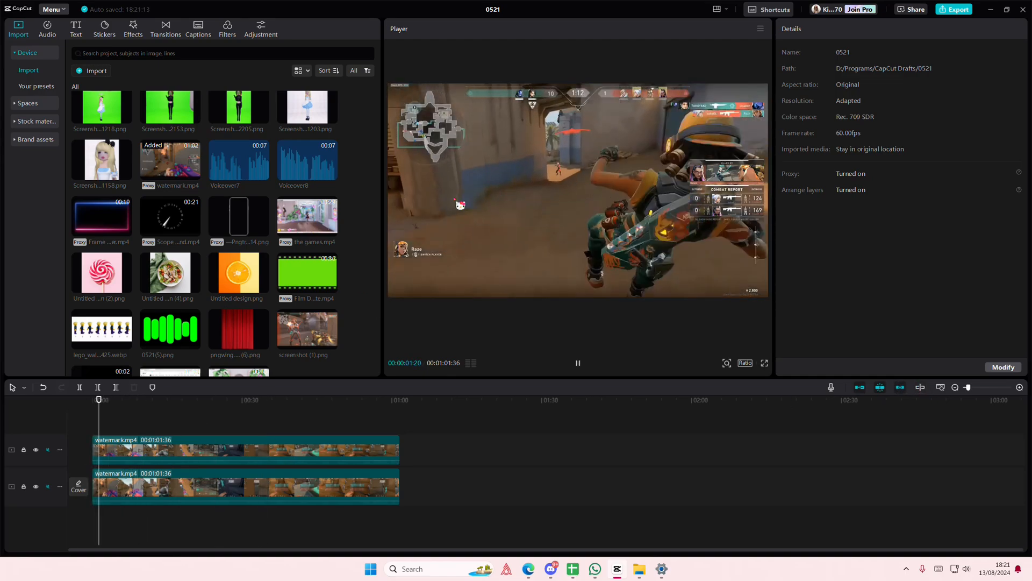
click(109, 399)
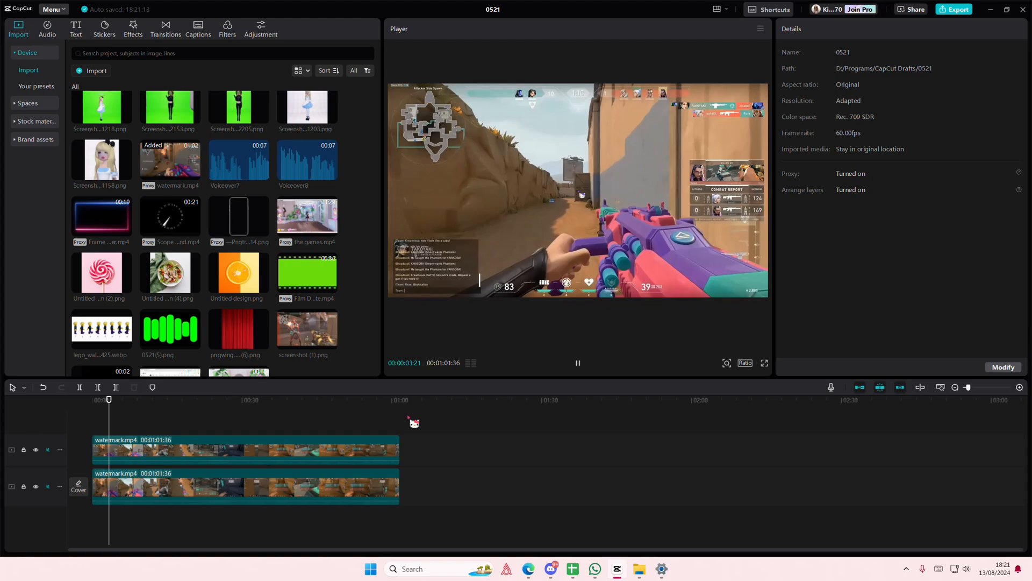